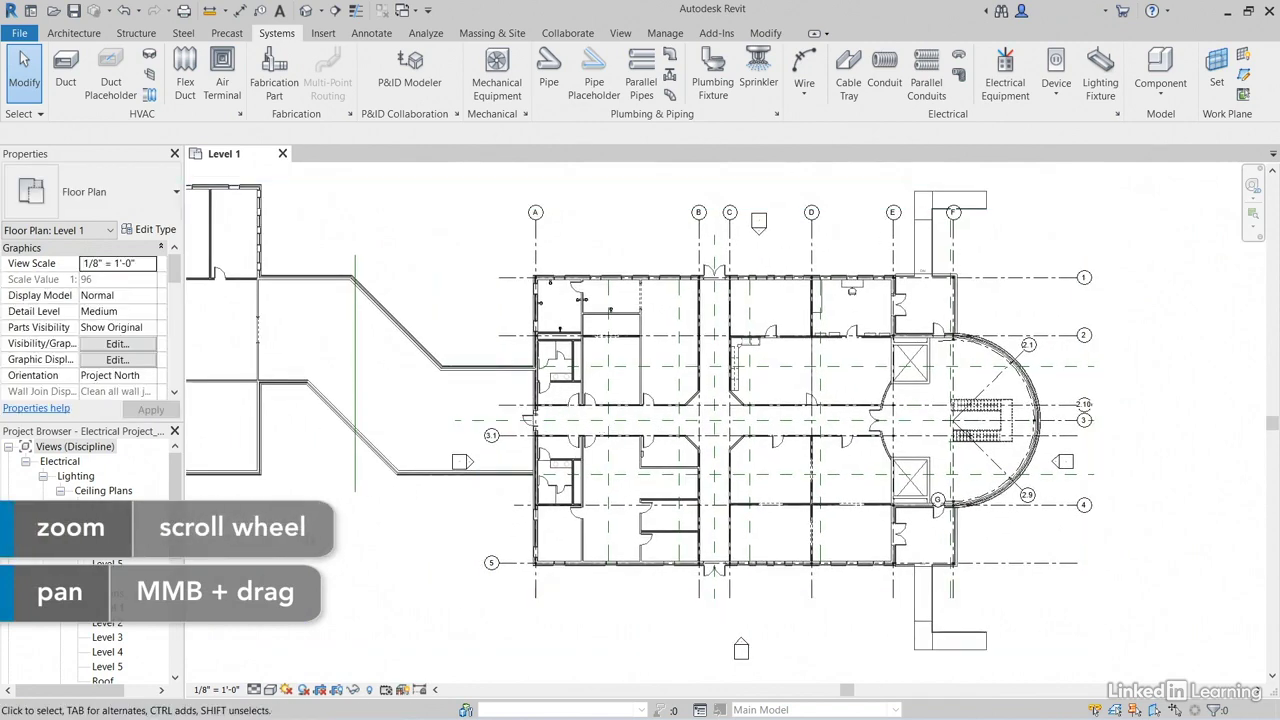
- Select the architectural RVT link and confirm its type has Room Bounding checked
{"action": "left_click", "coordinate": [60, 475]}
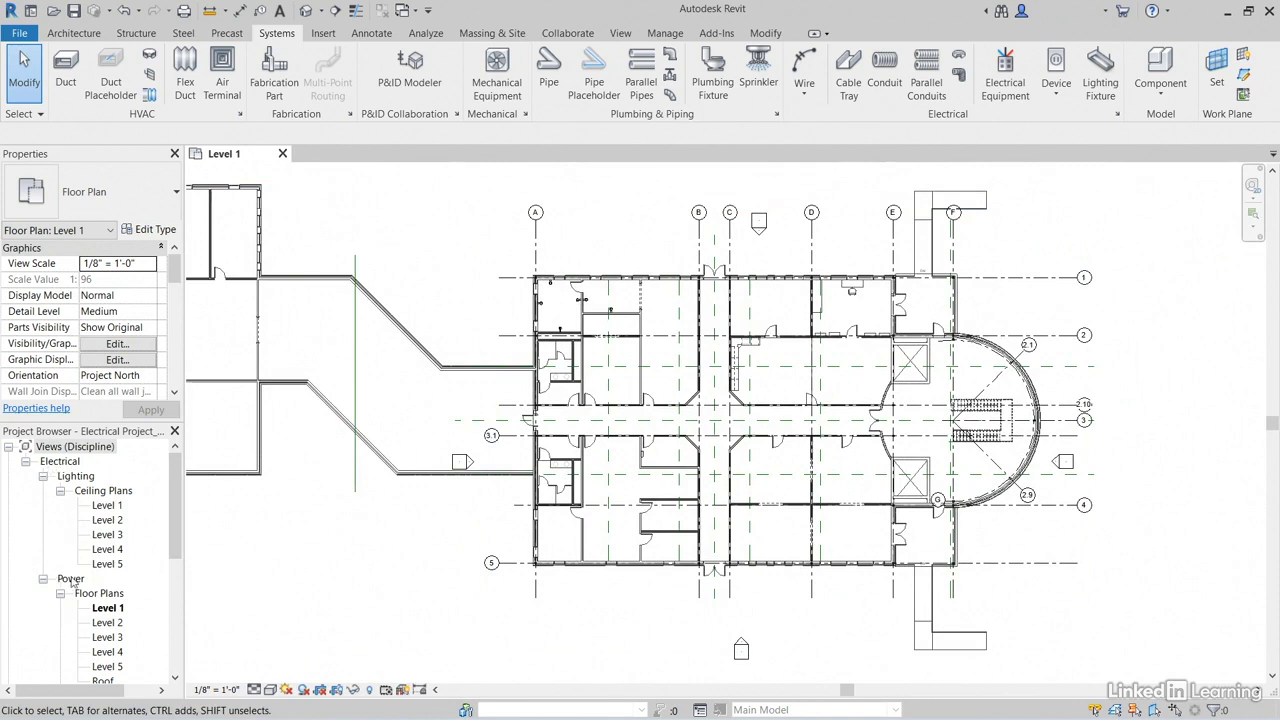
{"action": "left_click", "coordinate": [108, 608]}
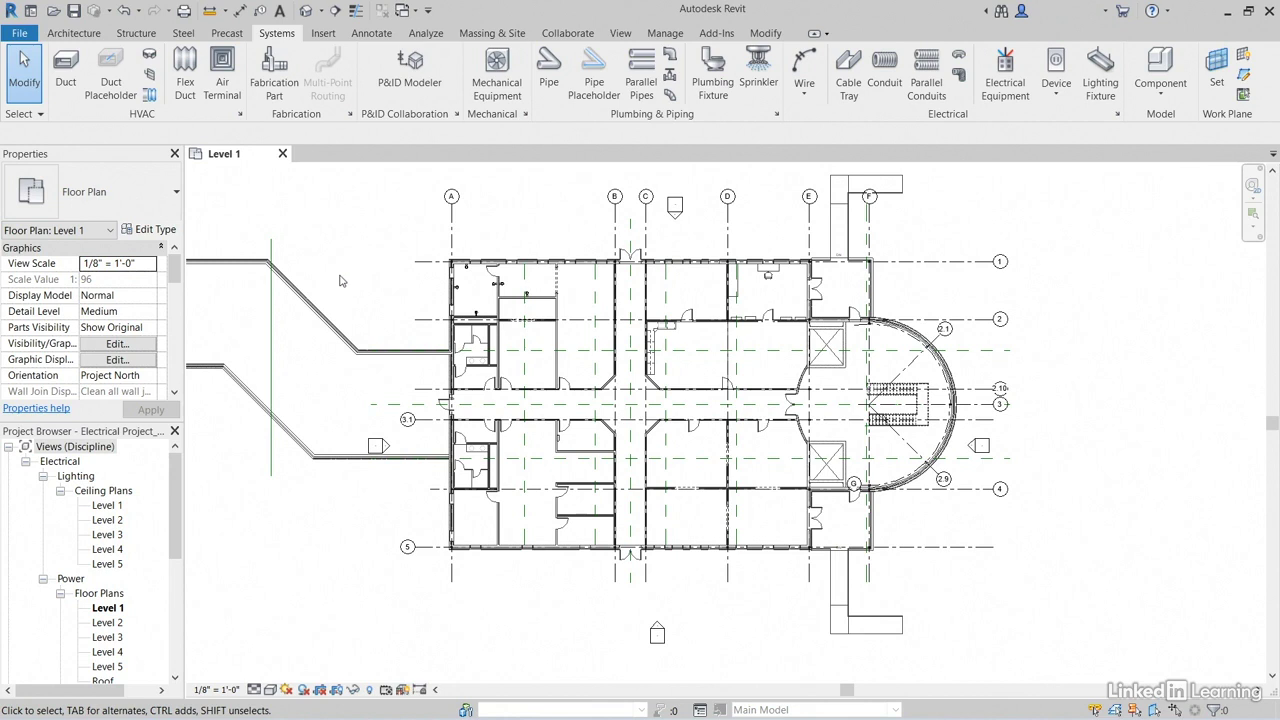
{"action": "mouse_move", "coordinate": [341, 281]}
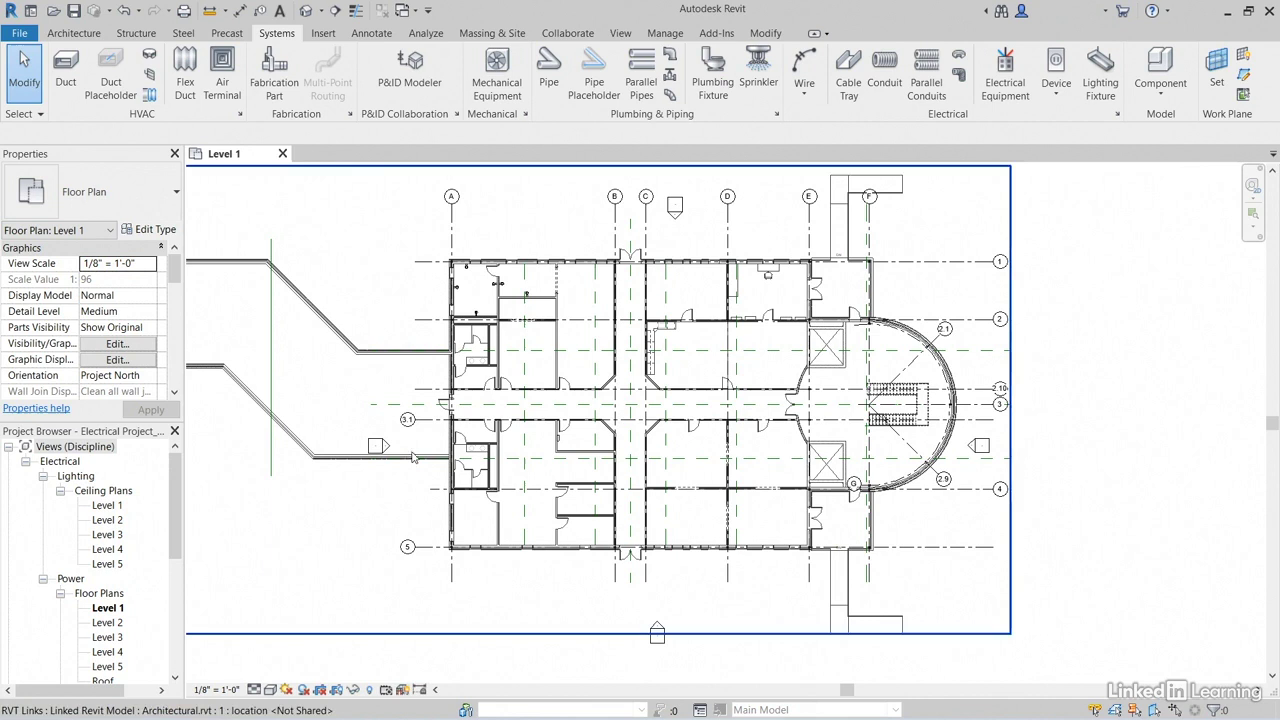
{"action": "mouse_move", "coordinate": [593, 457]}
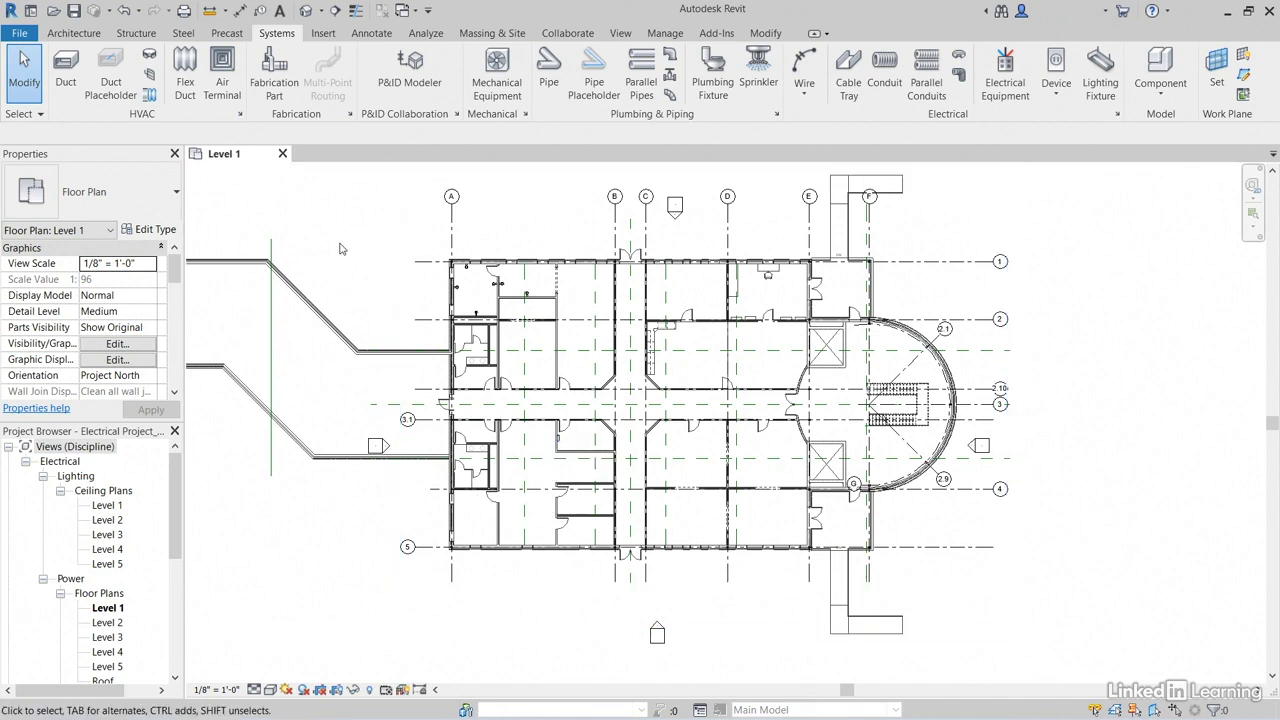
{"action": "mouse_move", "coordinate": [301, 285]}
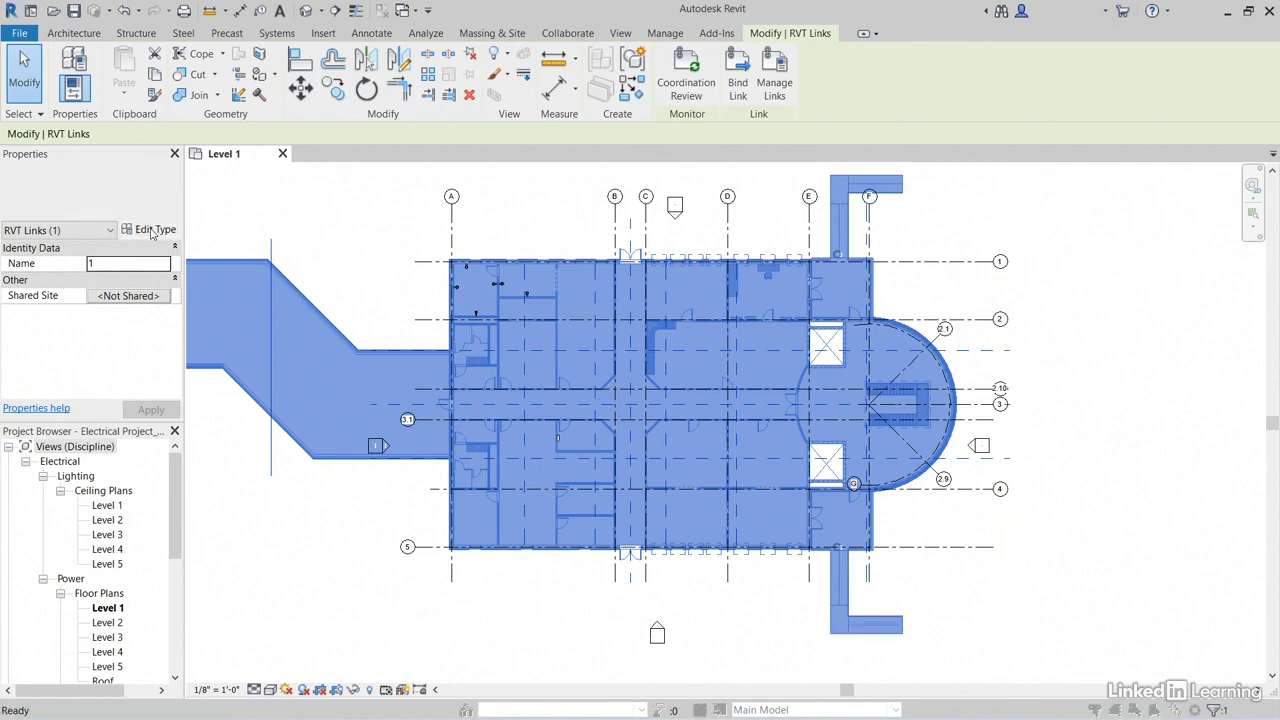
{"action": "left_click", "coordinate": [148, 229]}
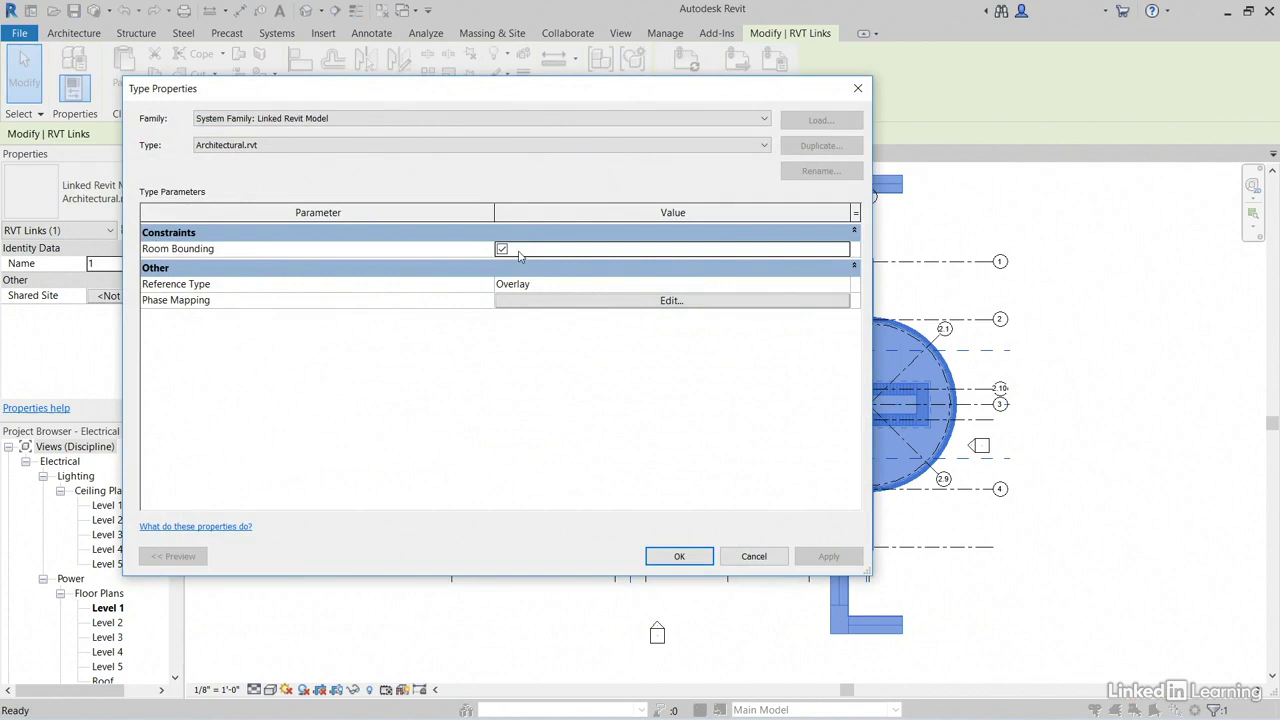
{"action": "mouse_move", "coordinate": [470, 263]}
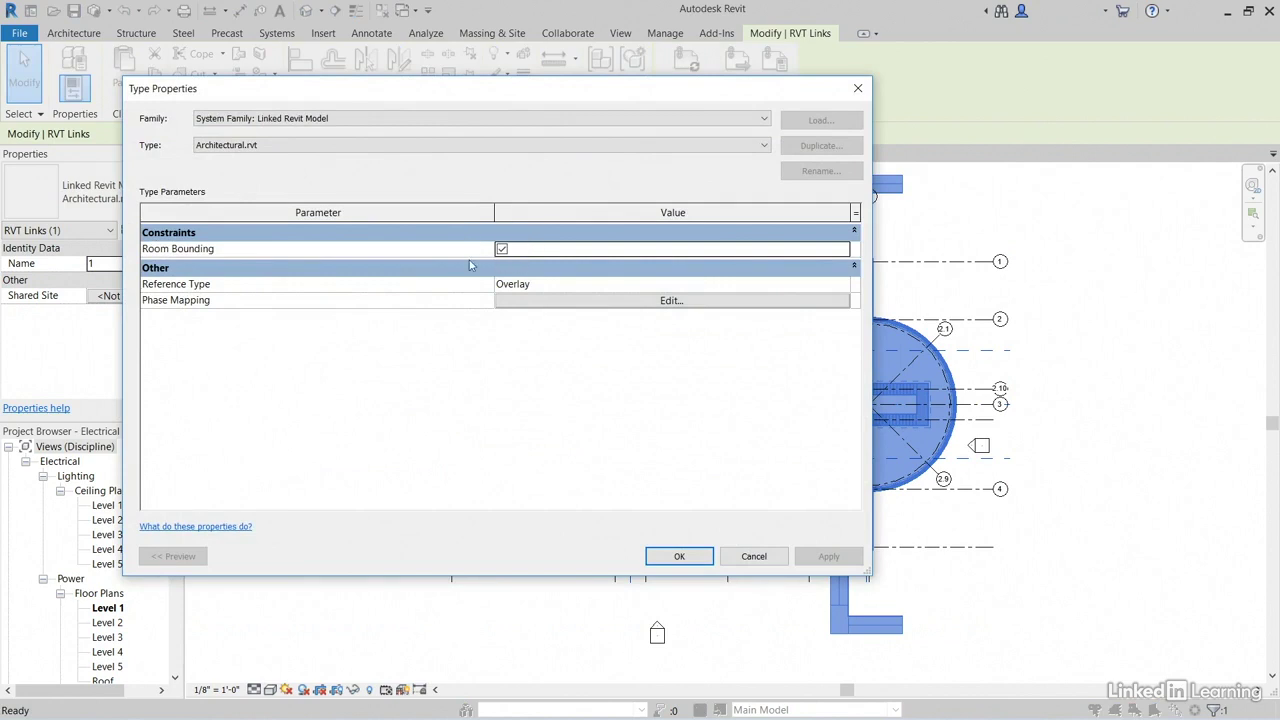
{"action": "mouse_move", "coordinate": [460, 248]}
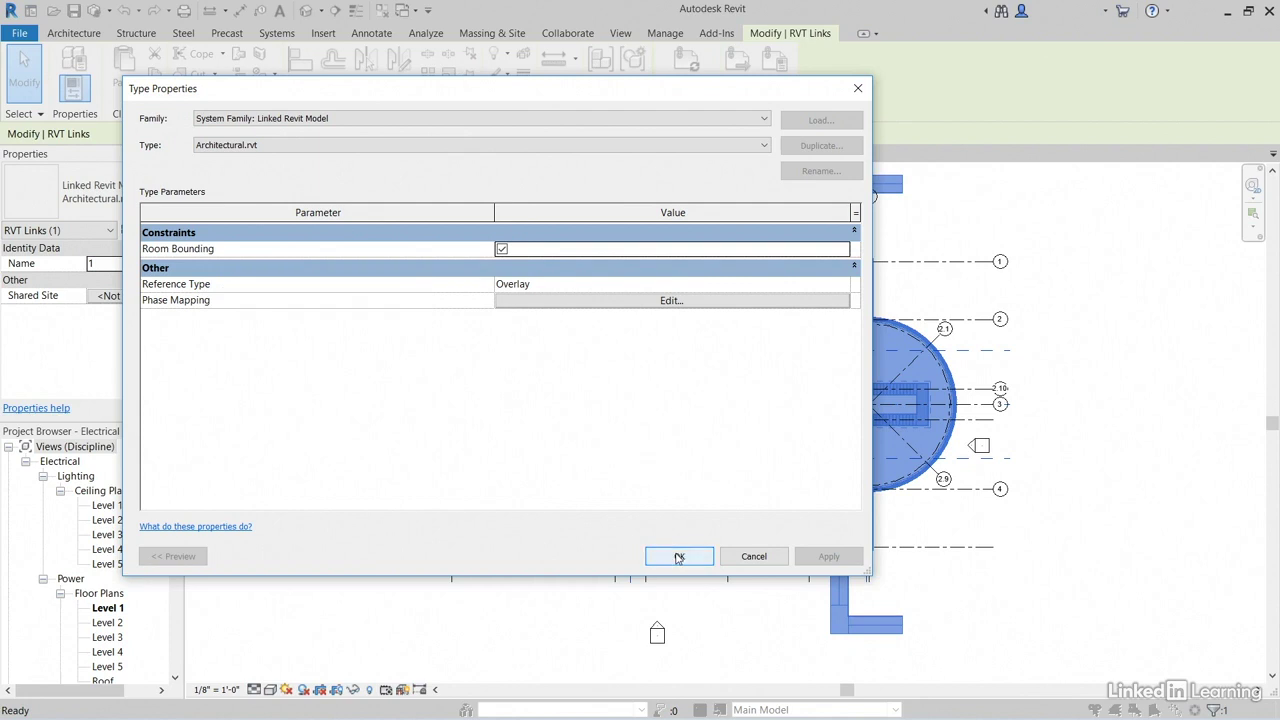
{"action": "left_click", "coordinate": [679, 556]}
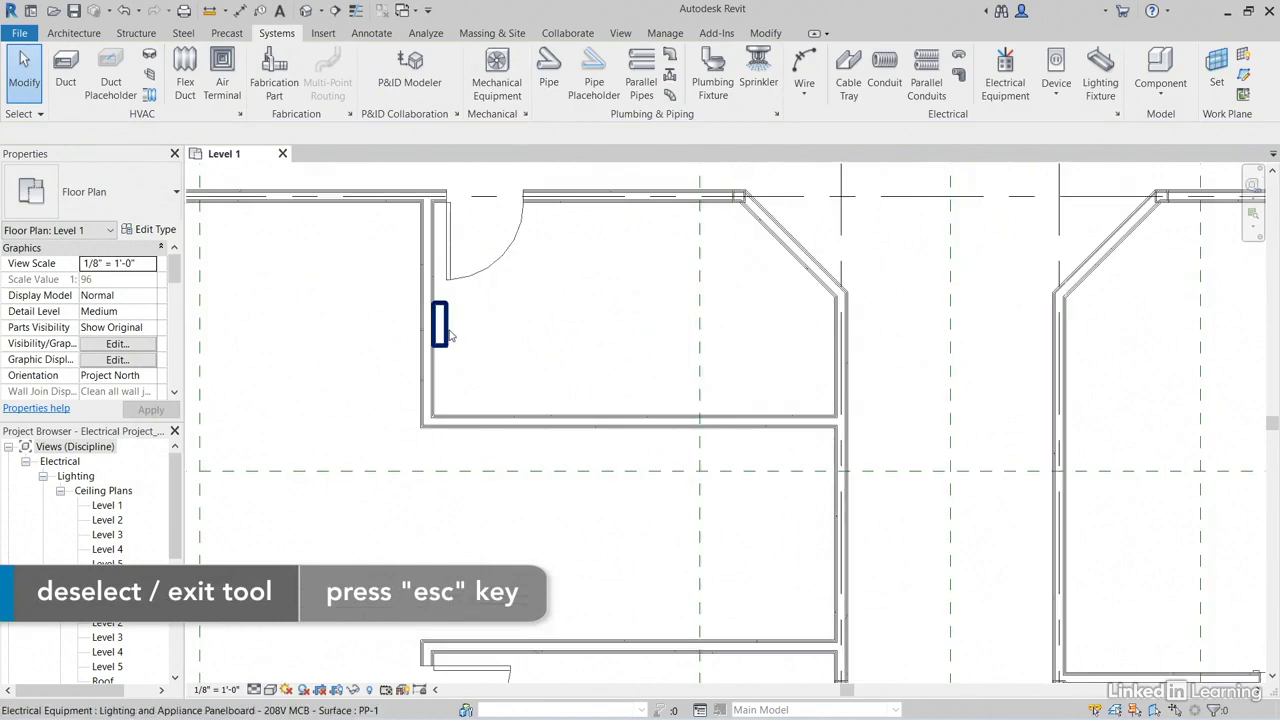
- Clear the selection and place tagged Space 1 in the angled room holding panelboard PP-1
{"action": "key", "text": "escape"}
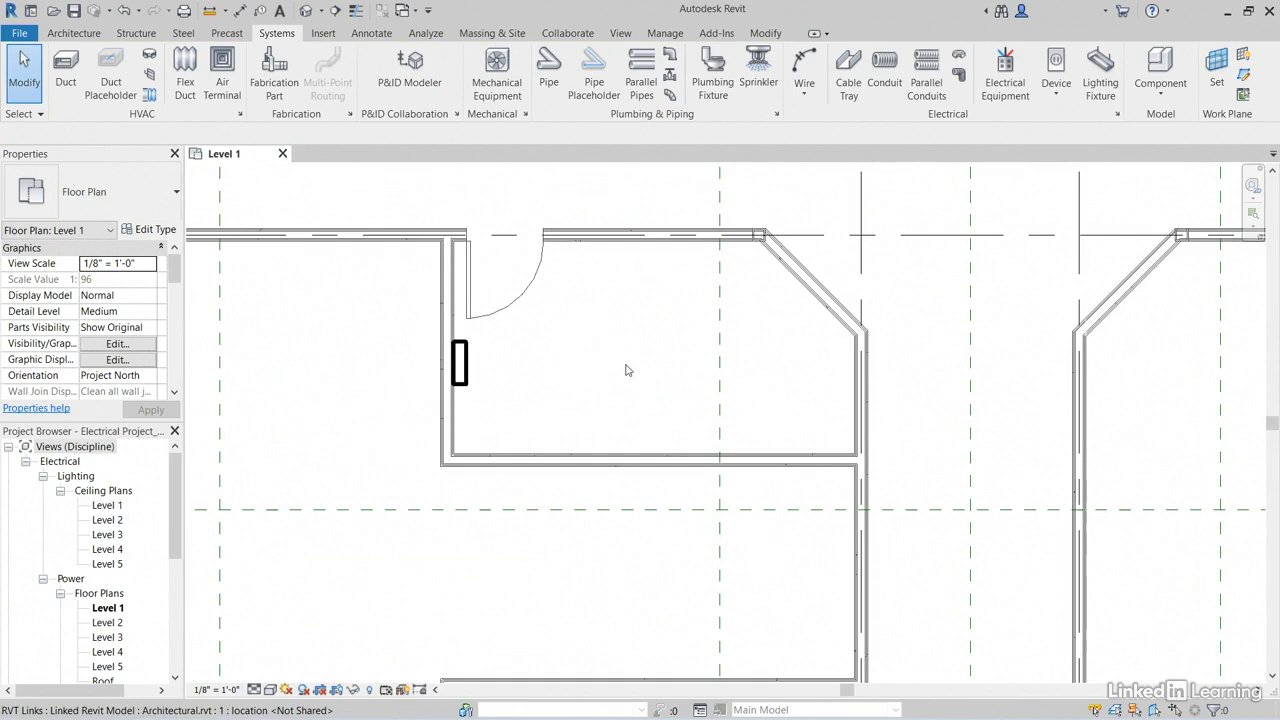
{"action": "mouse_move", "coordinate": [426, 33]}
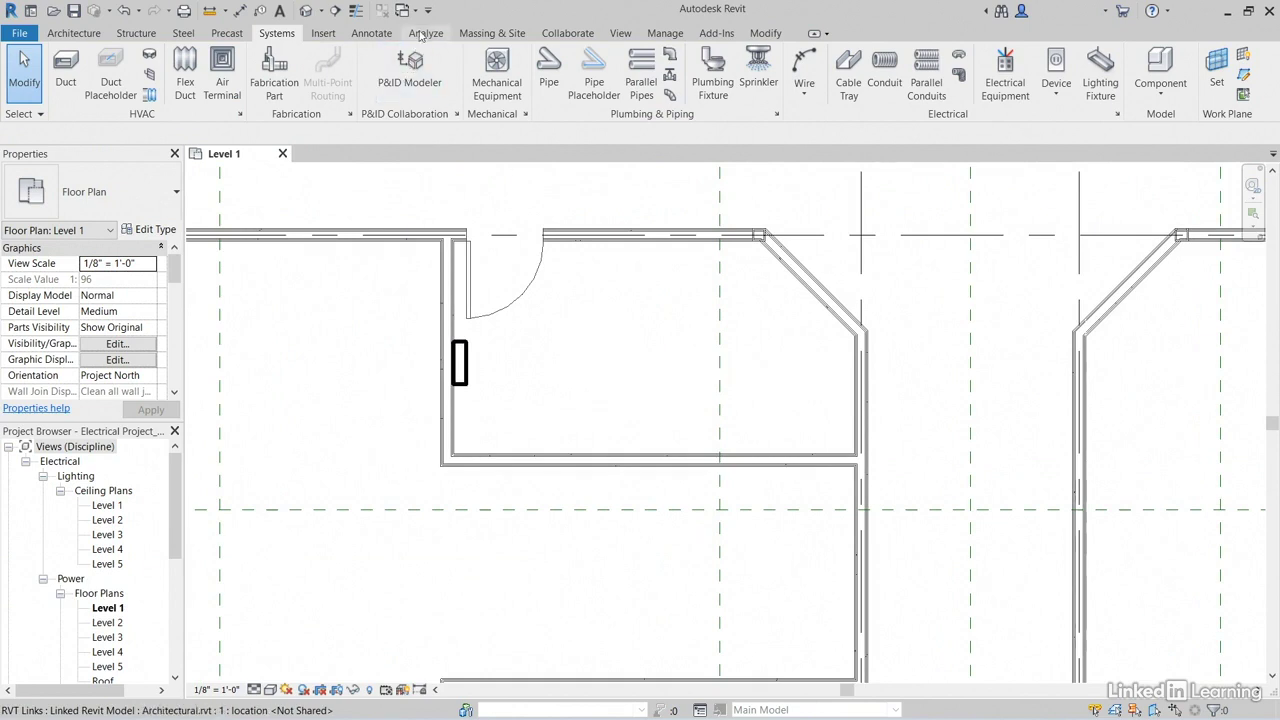
{"action": "left_click", "coordinate": [426, 33]}
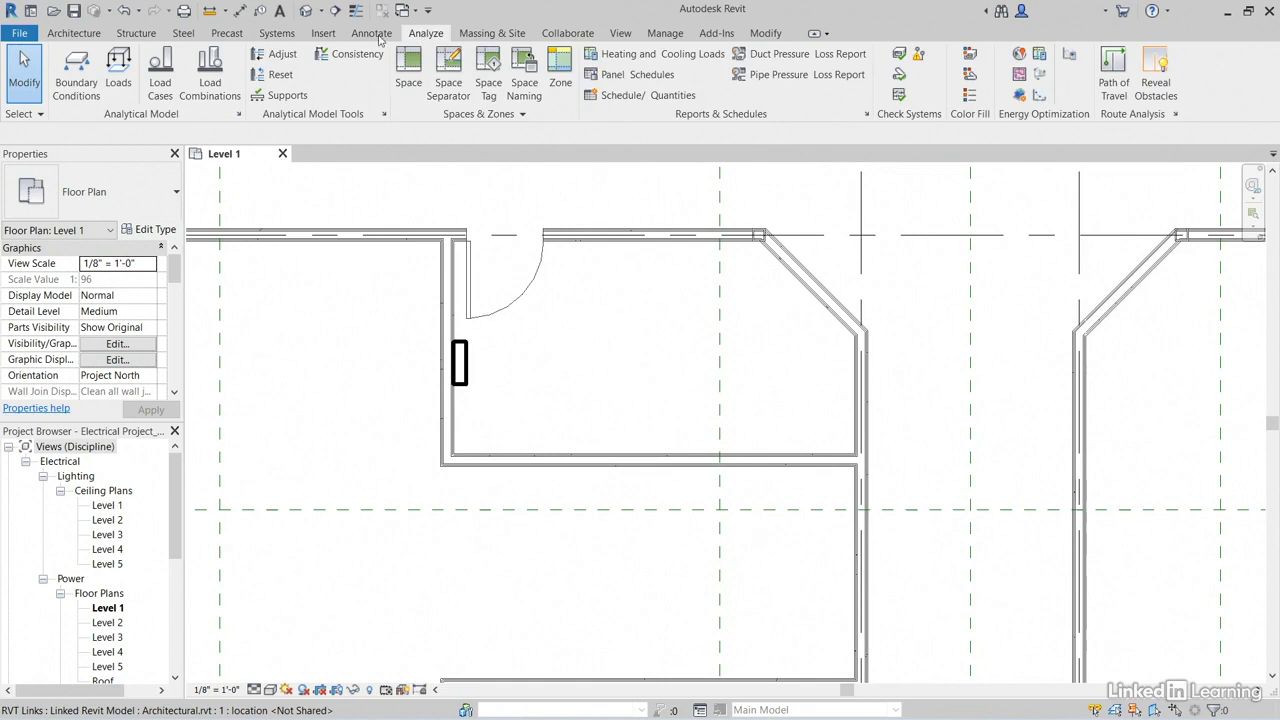
{"action": "left_click", "coordinate": [408, 70]}
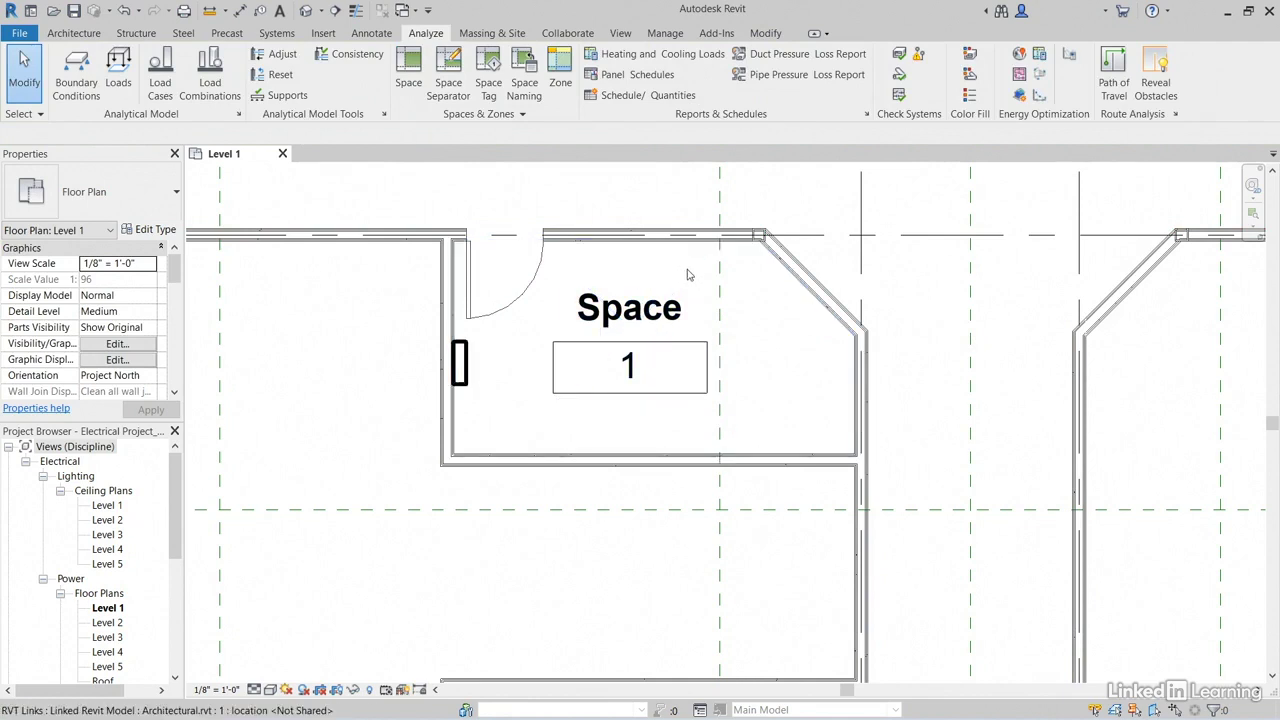
{"action": "mouse_move", "coordinate": [650, 278]}
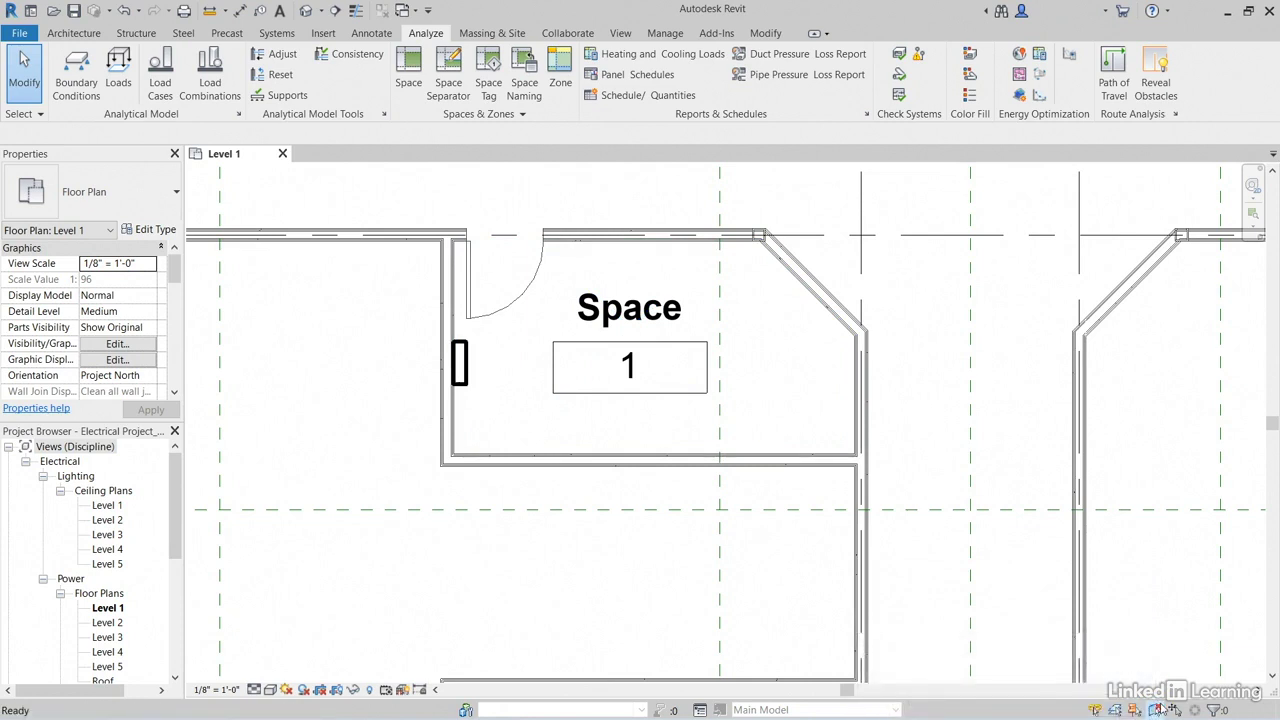
{"action": "mouse_move", "coordinate": [1160, 708]}
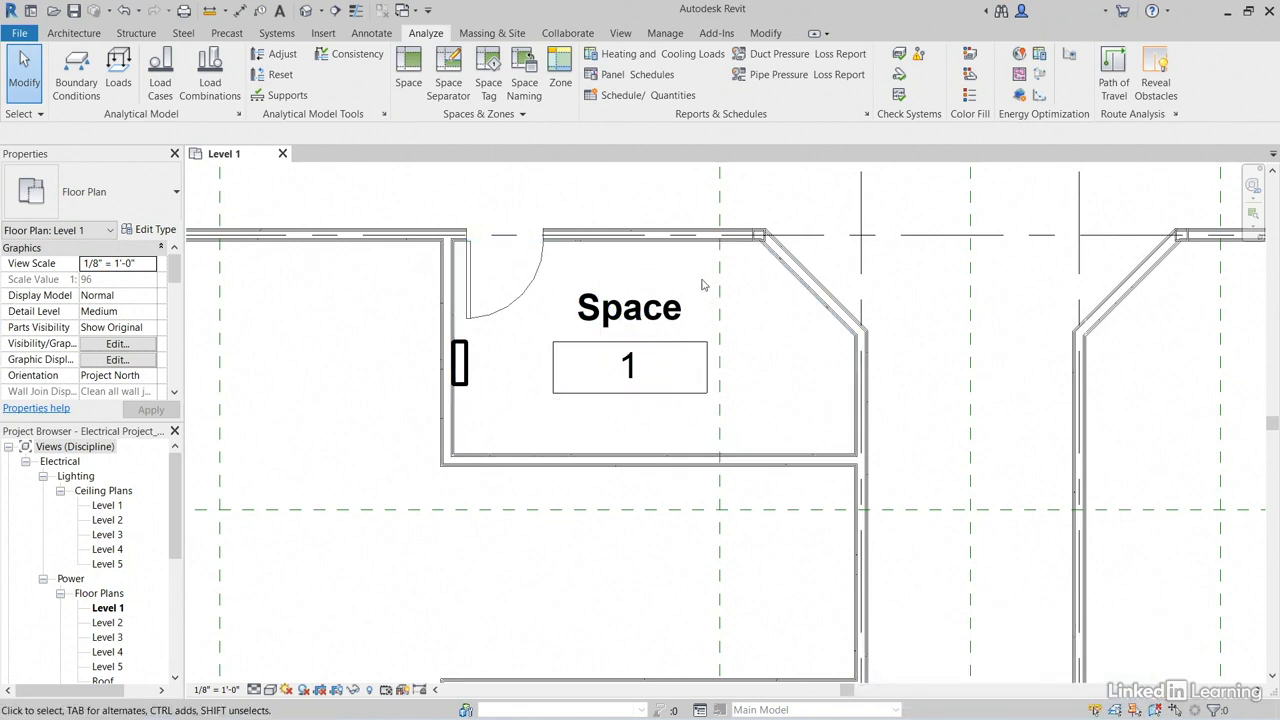
{"action": "left_click", "coordinate": [680, 280]}
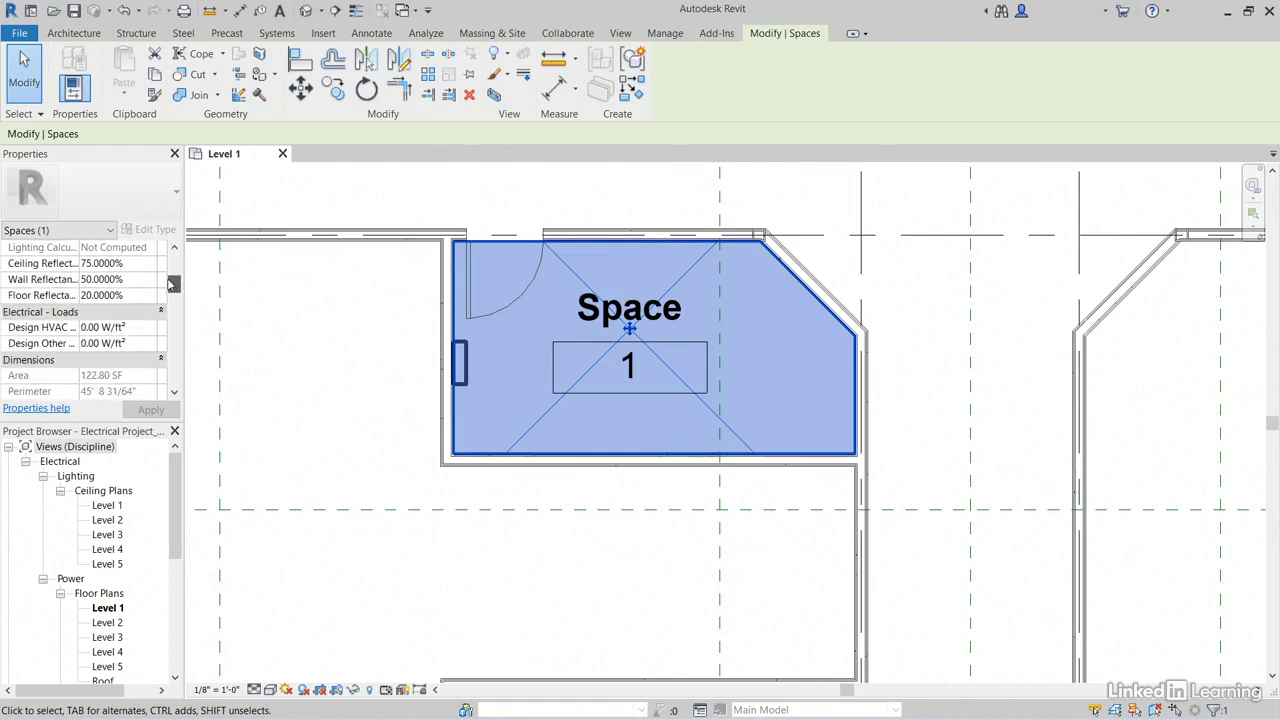
{"action": "scroll", "scroll_direction": "down", "scroll_amount": 3}
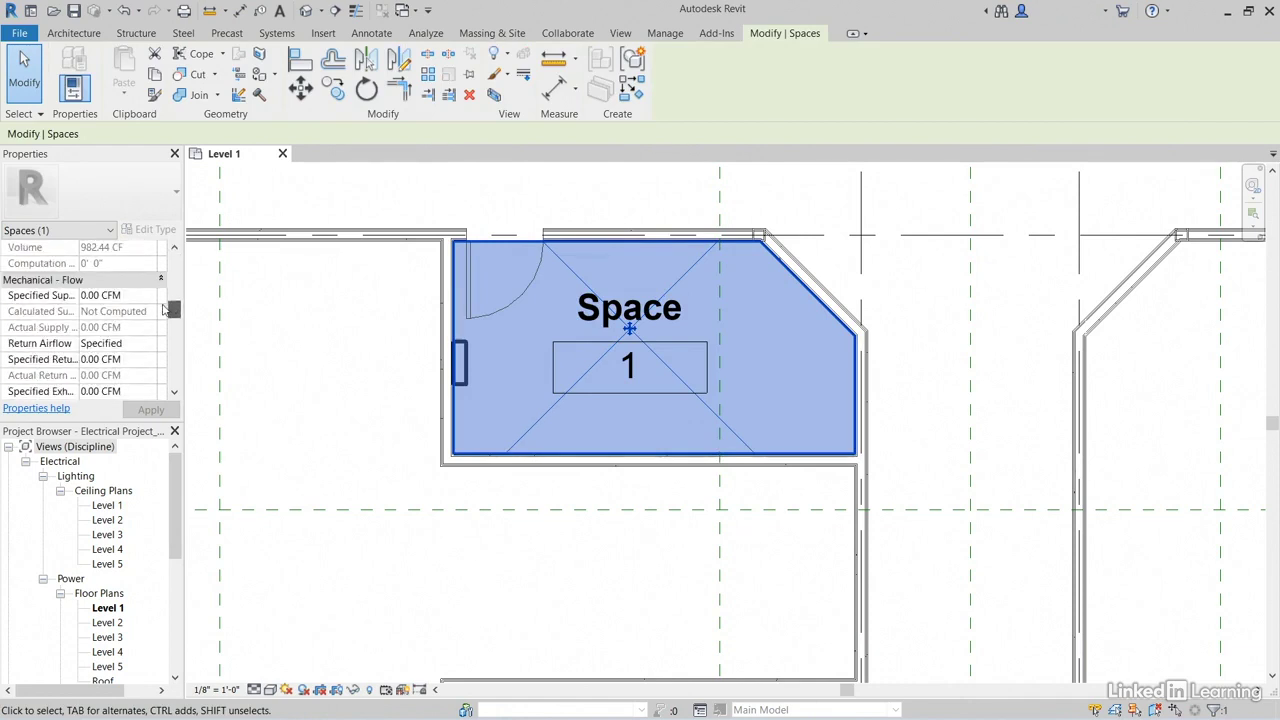
{"action": "scroll", "scroll_direction": "down", "scroll_amount": 3}
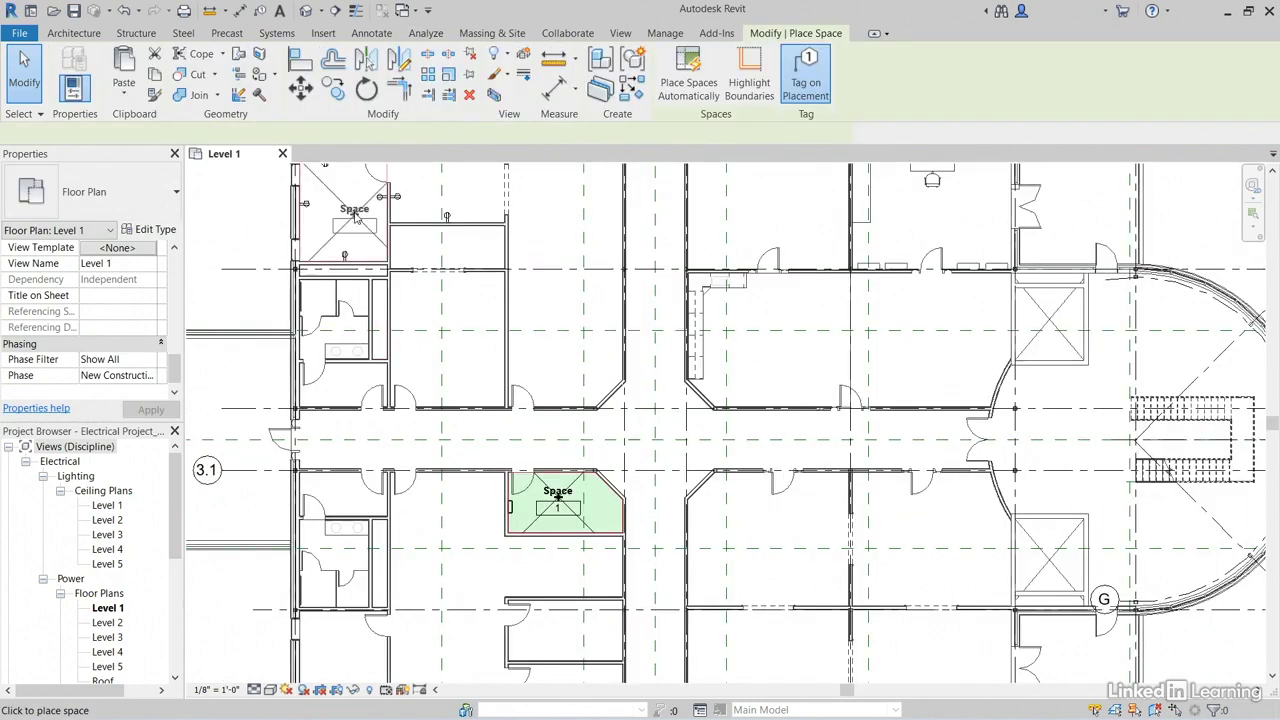
- Place tagged spaces in the remaining Level 1 rooms, numbered 2 through 23
{"action": "left_click", "coordinate": [340, 210]}
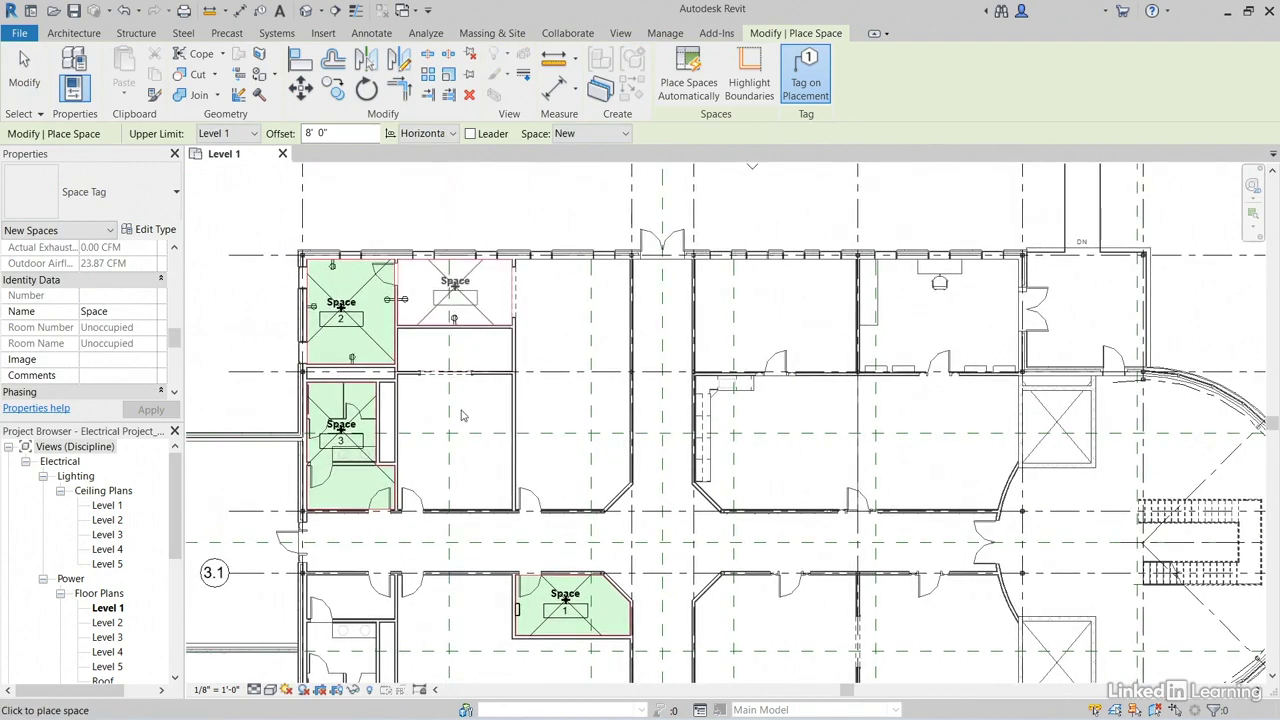
{"action": "left_click", "coordinate": [688, 70]}
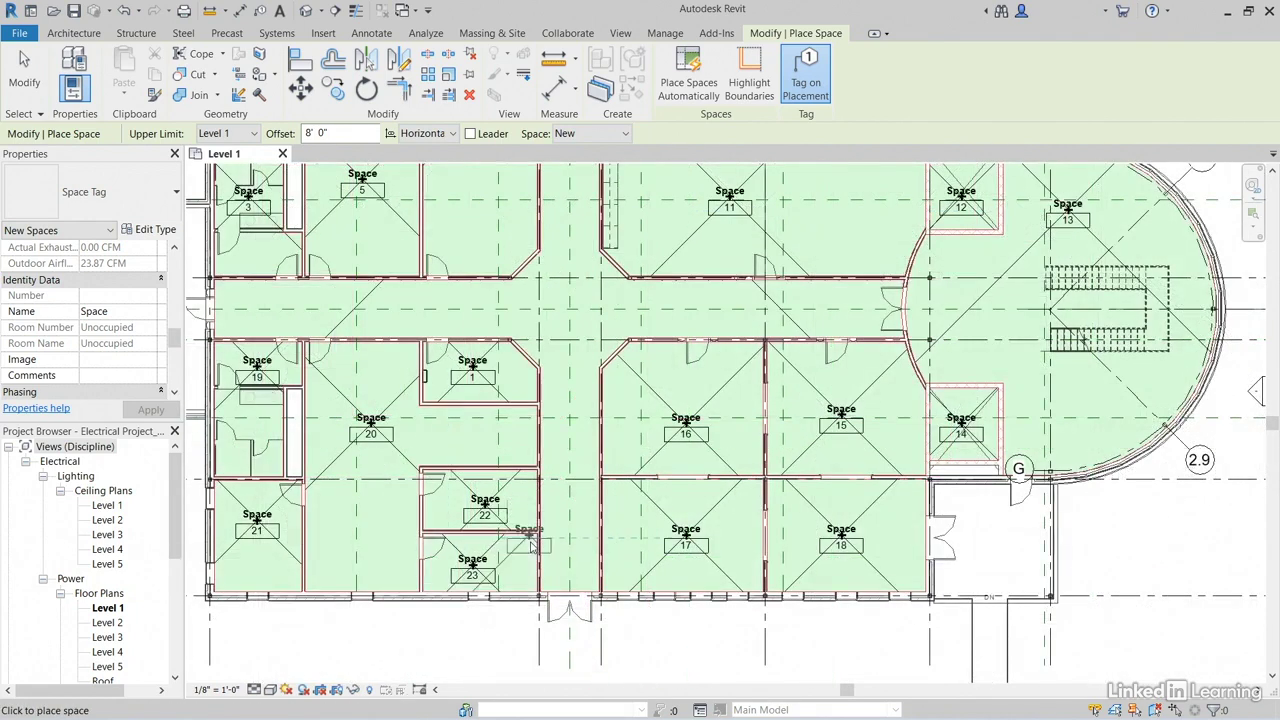
{"action": "left_click", "coordinate": [426, 33]}
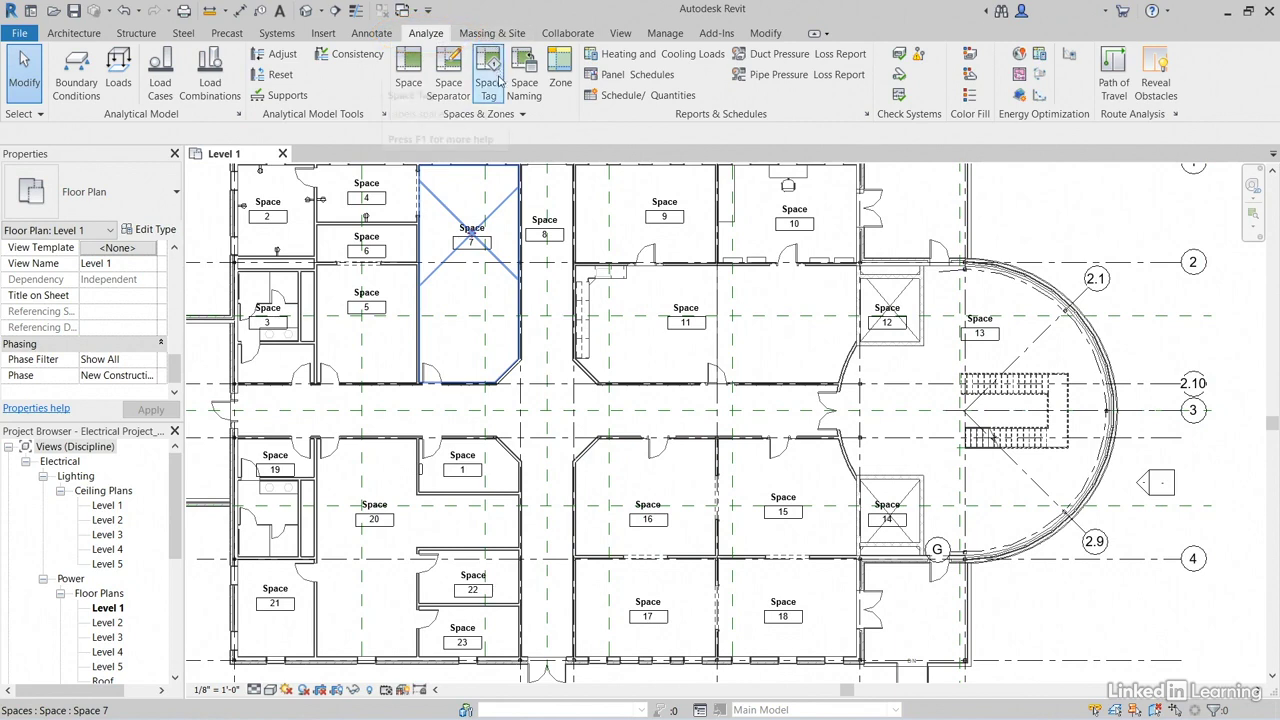
{"action": "mouse_move", "coordinate": [524, 74]}
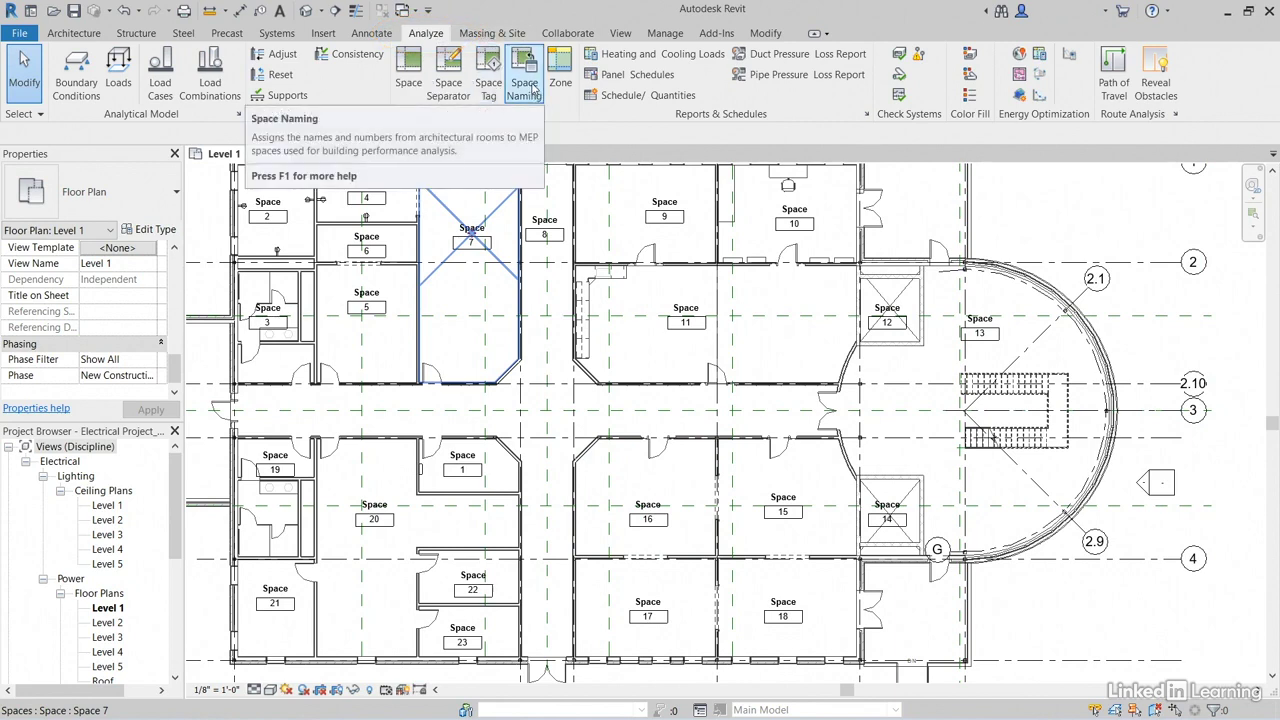
- Run Space Naming with Names and Numbers on All Levels, copying room data like OFFICE 101
{"action": "left_click", "coordinate": [524, 74]}
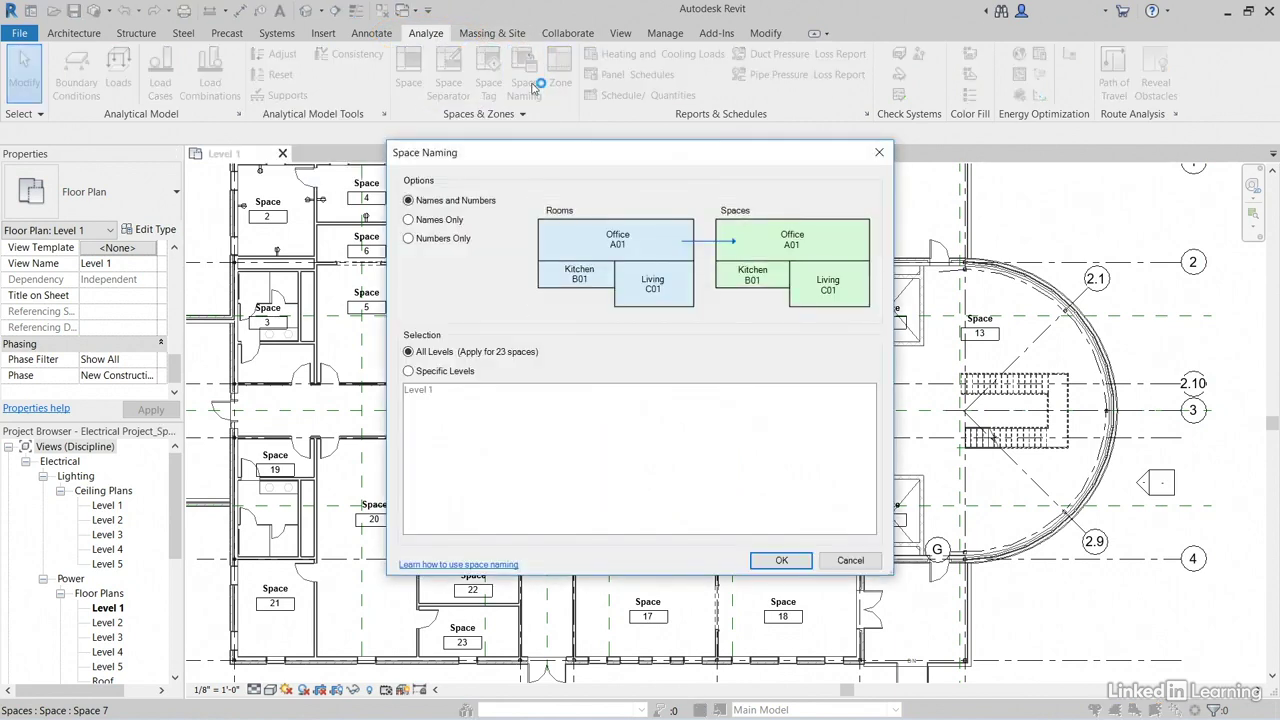
{"action": "left_click", "coordinate": [408, 200]}
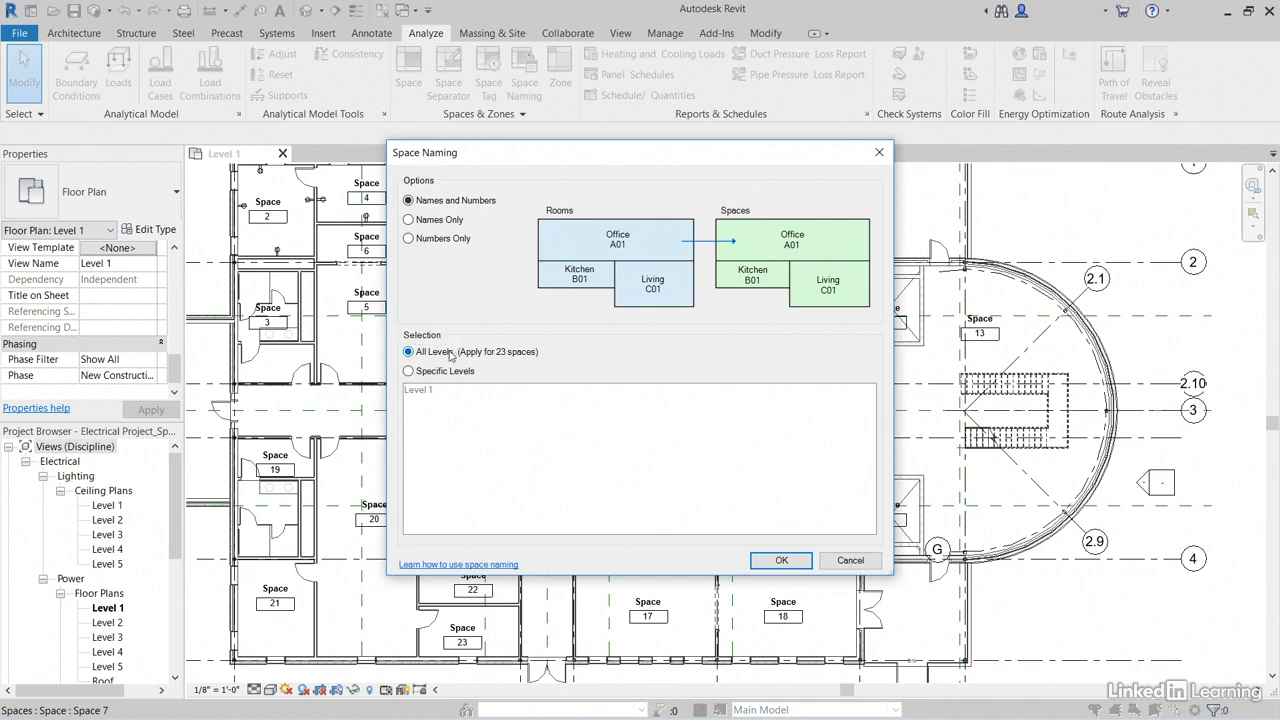
{"action": "mouse_move", "coordinate": [755, 362]}
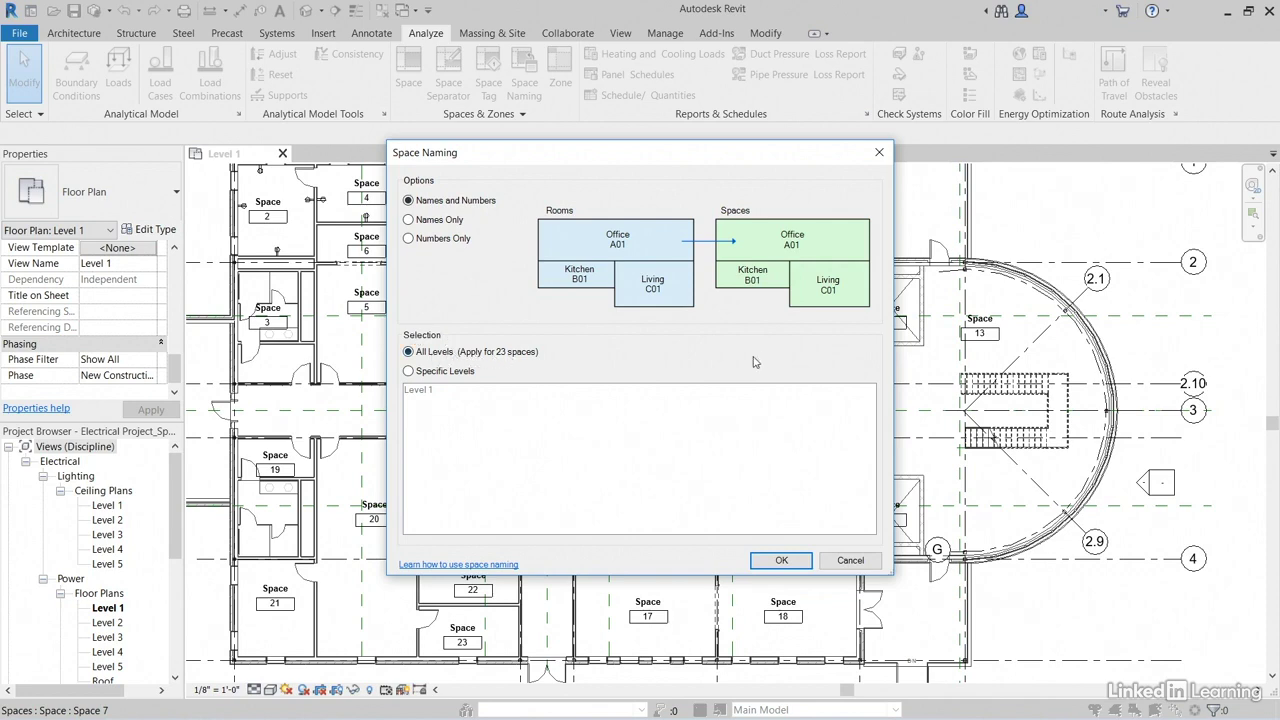
{"action": "left_click", "coordinate": [781, 560]}
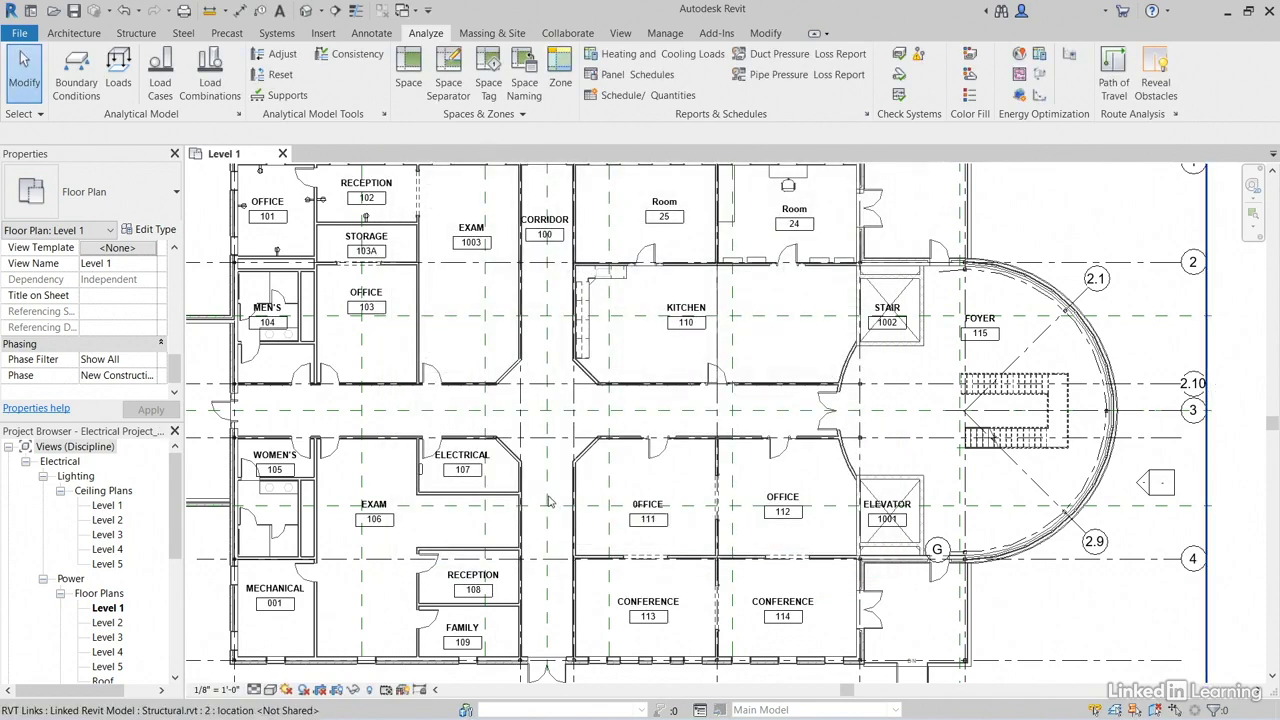